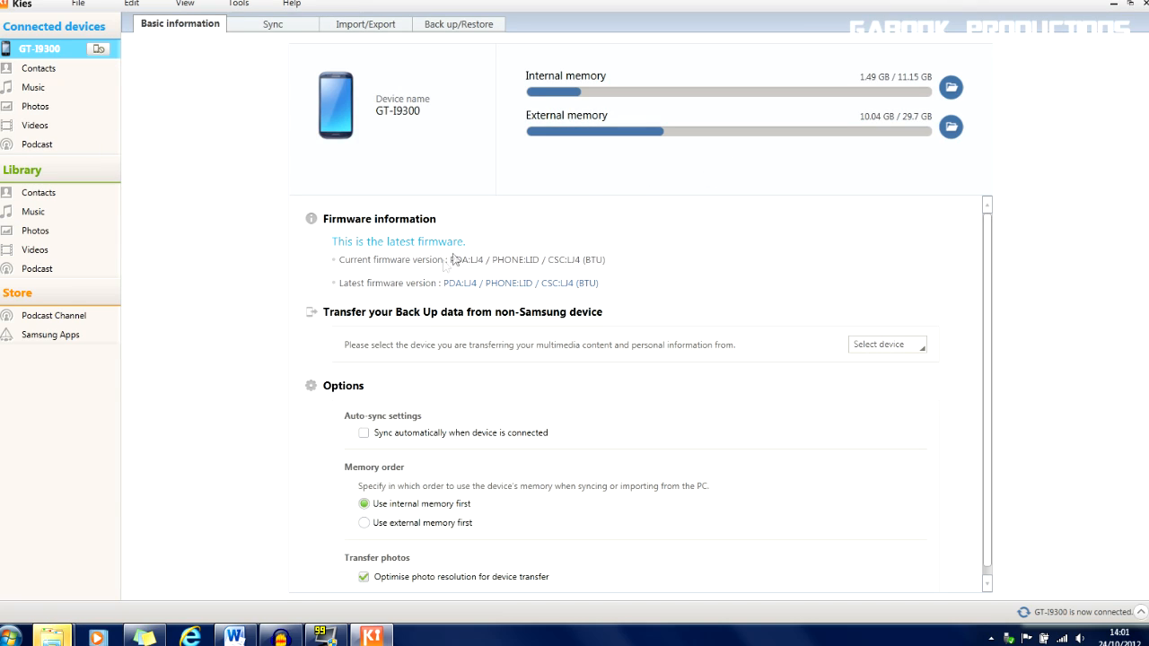
mouse_move(532, 282)
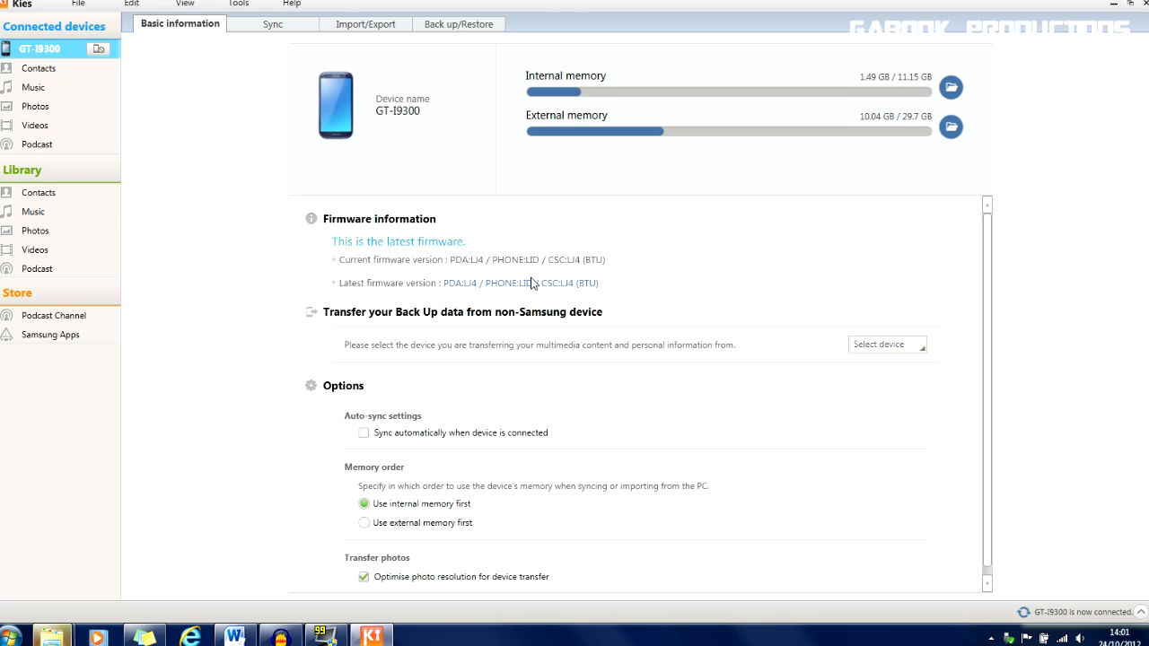
mouse_move(617, 289)
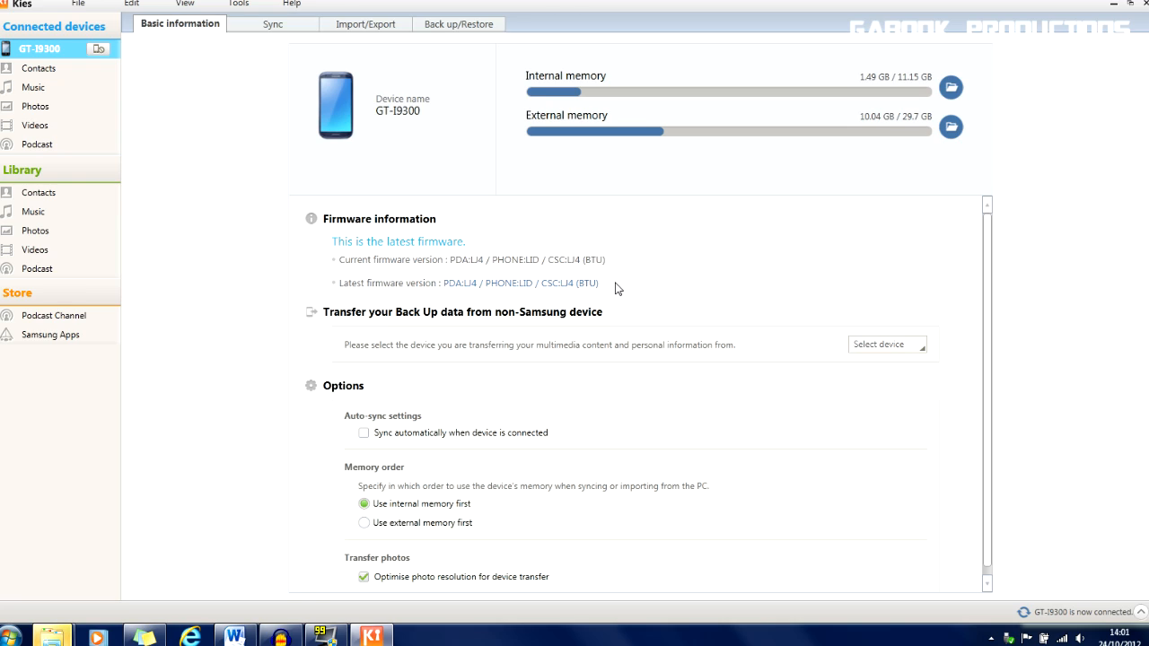
mouse_move(496, 247)
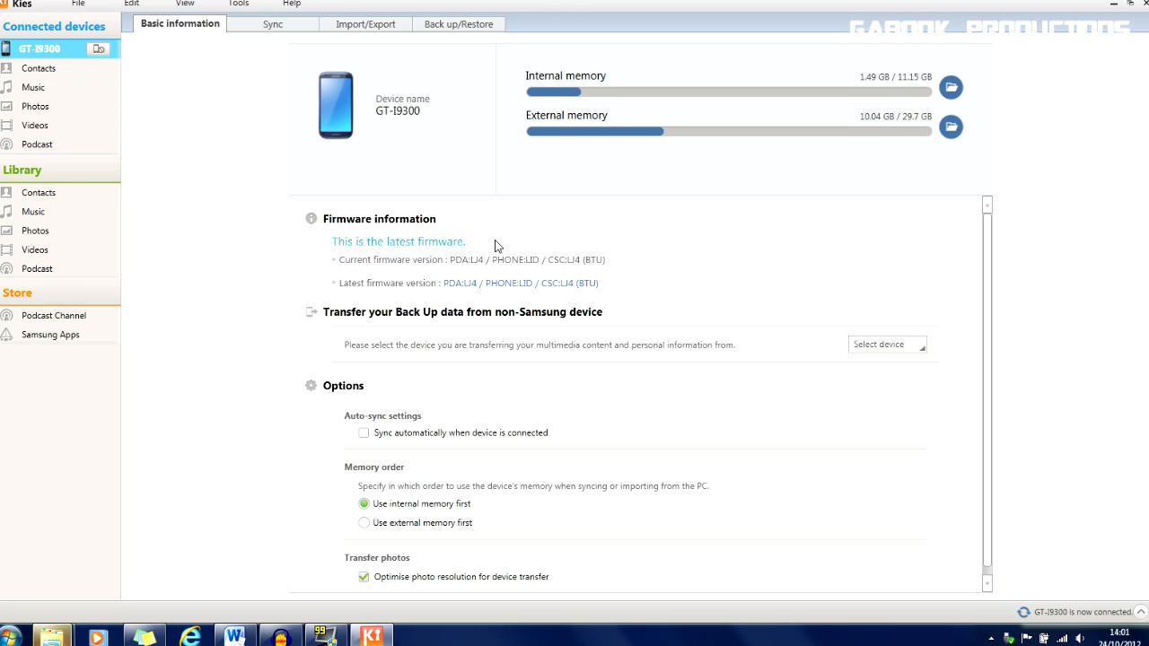
mouse_move(496, 243)
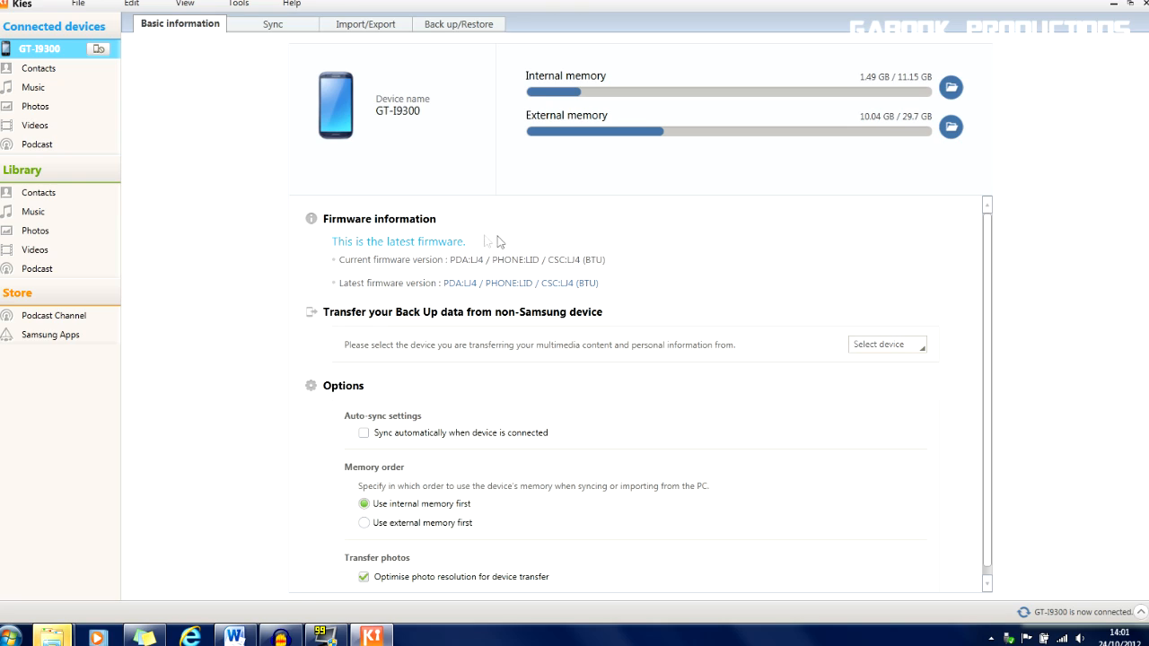
mouse_move(616, 250)
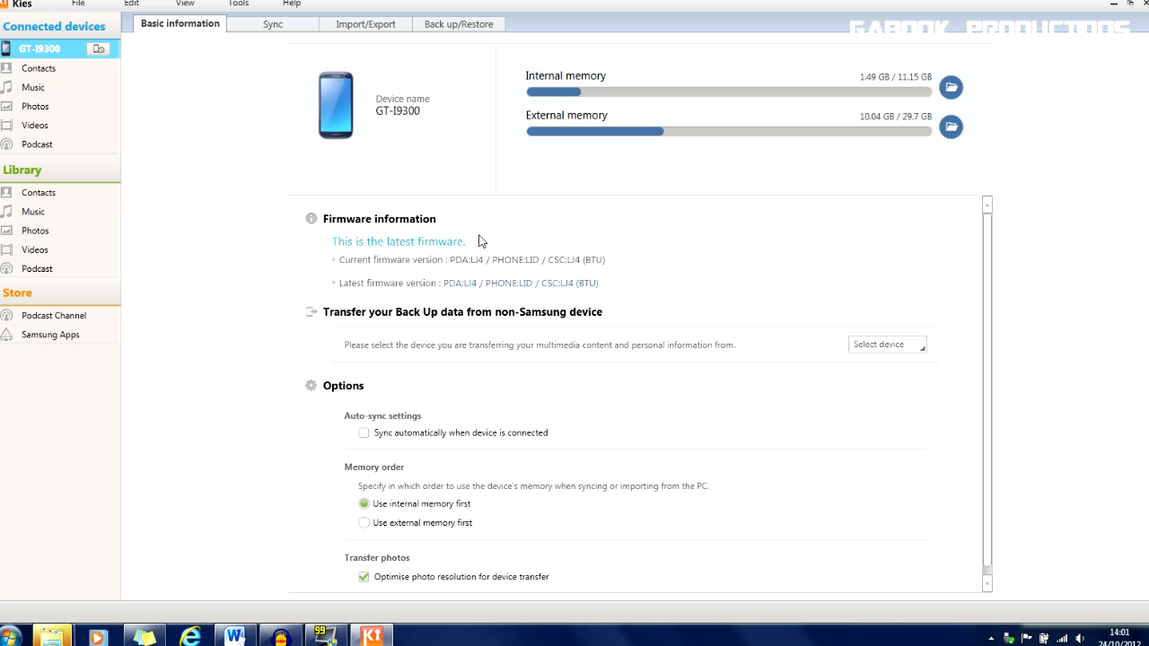
mouse_move(504, 240)
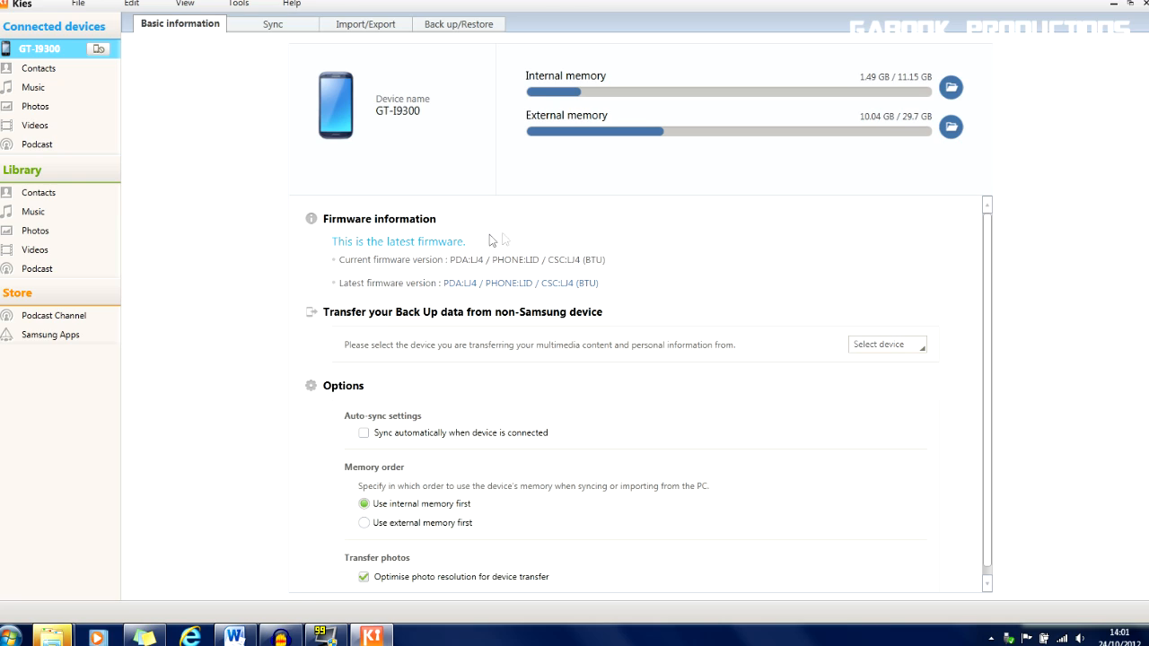
mouse_move(599, 261)
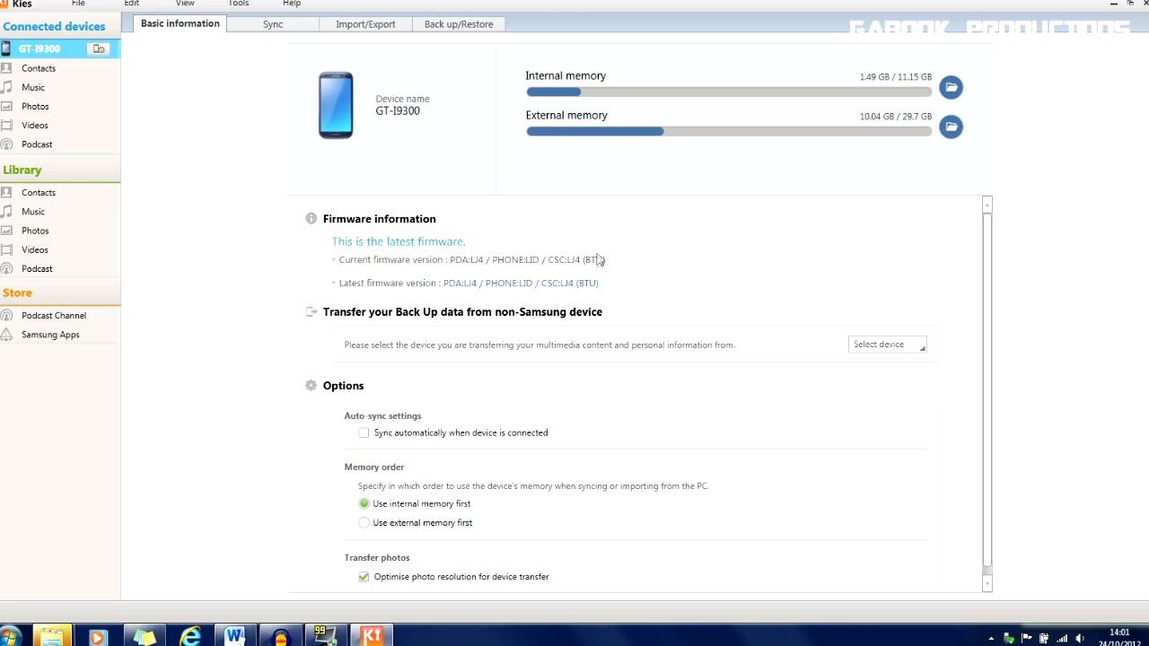
mouse_move(594, 278)
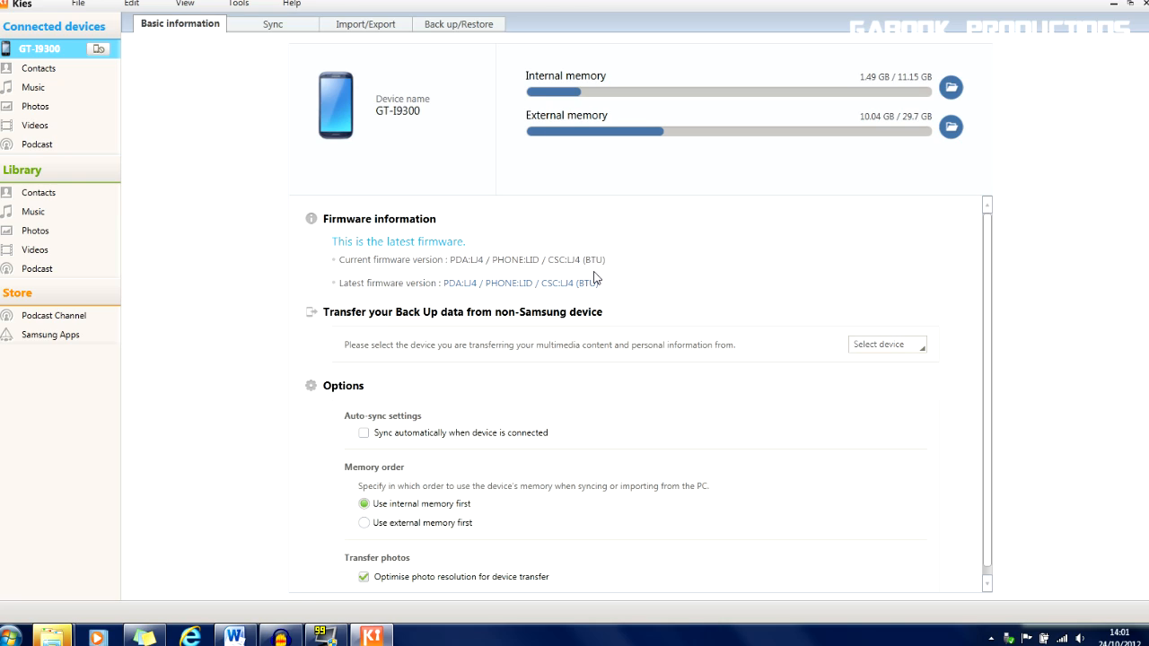
mouse_move(850, 344)
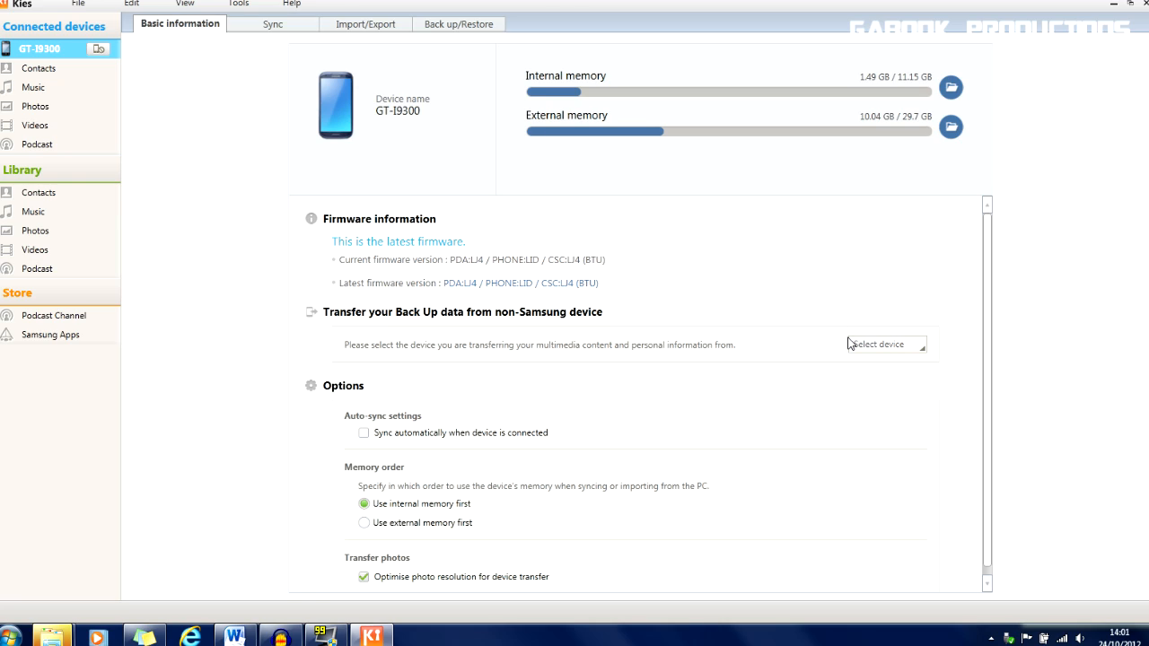
mouse_move(691, 259)
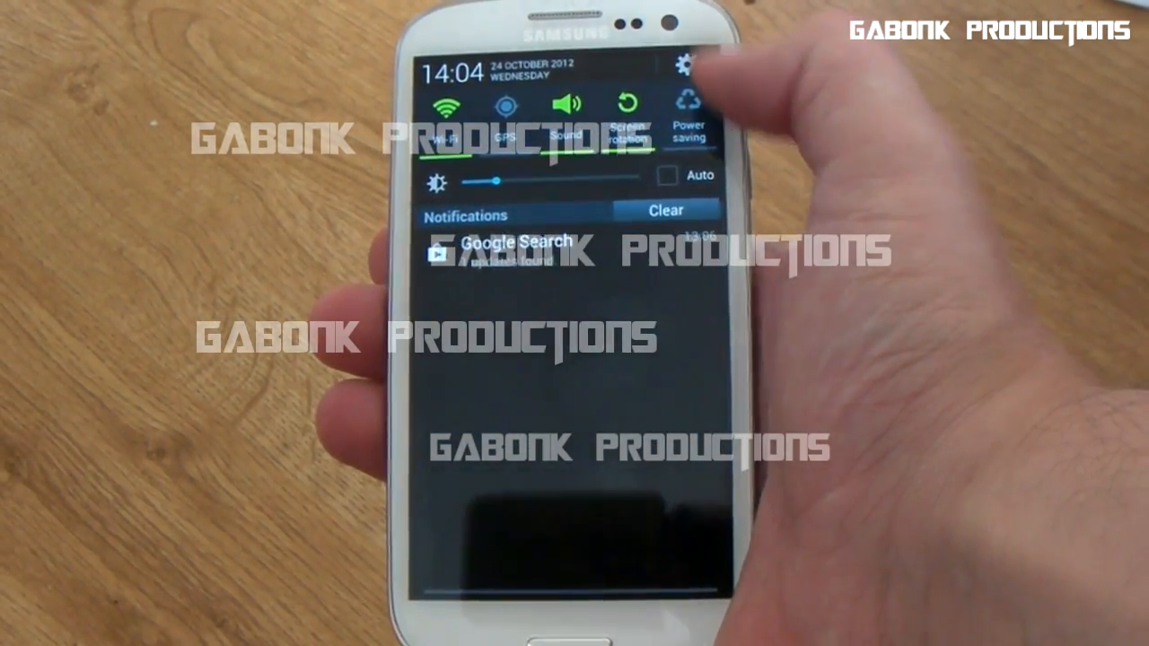
Open the Galaxy S3's Settings from the gear icon in the notification panel.
left_click(687, 67)
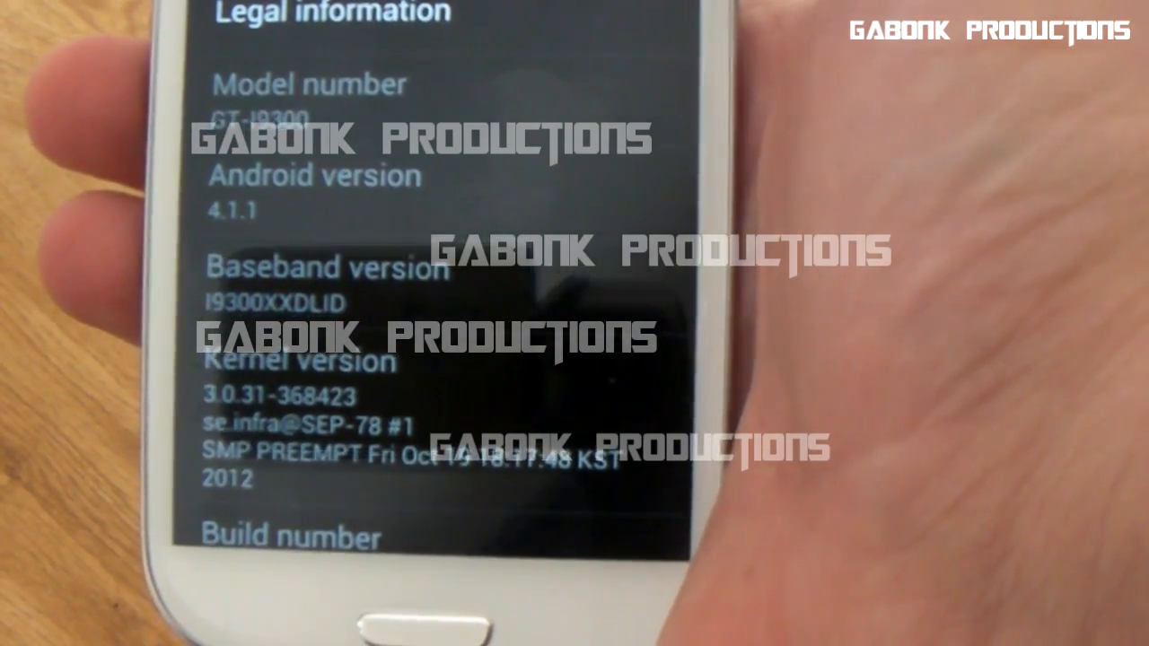
Tap the Android version 4.1.1 entry on the About device screen.
left_click(305, 188)
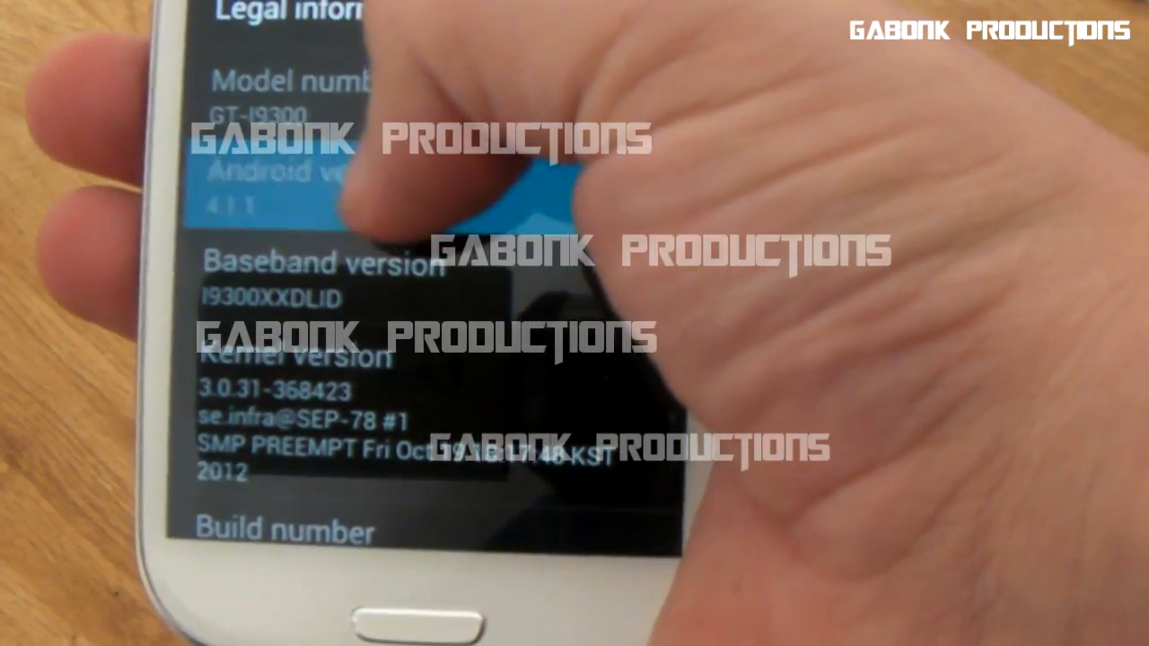